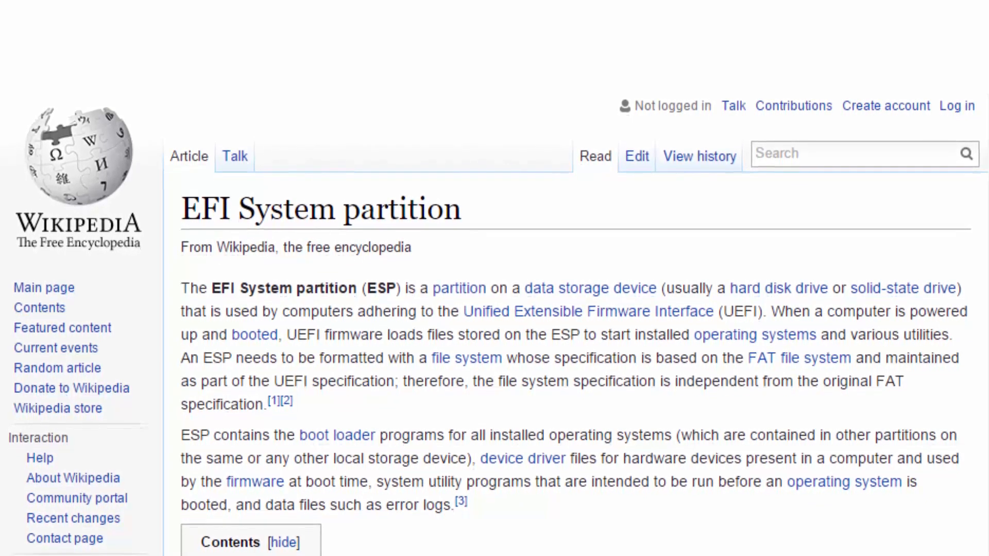
Power on the Windows 10 x64 VM so it boots from the installation ISO
{"action": "scroll", "scroll_direction": "down", "scroll_amount": 3}
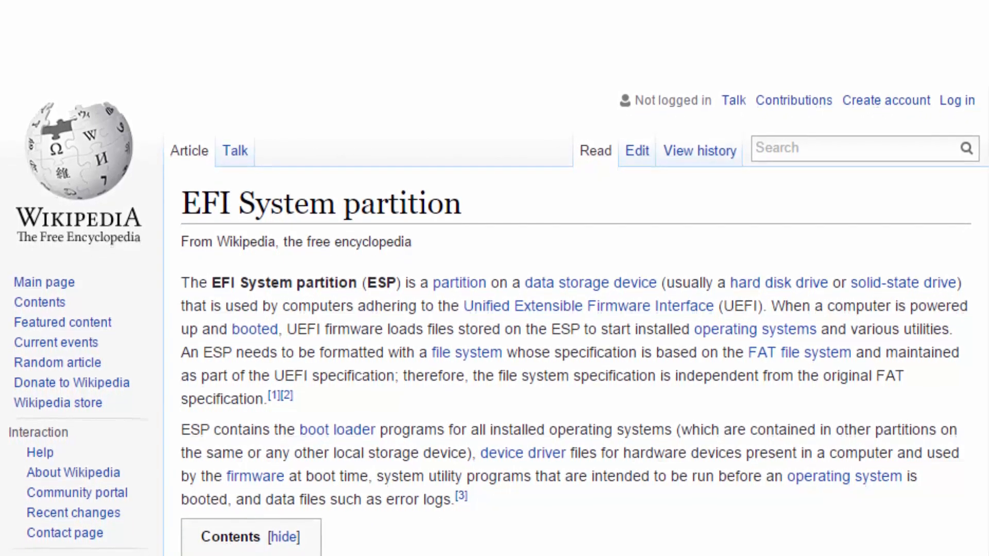
{"action": "scroll", "scroll_direction": "down", "scroll_amount": 3}
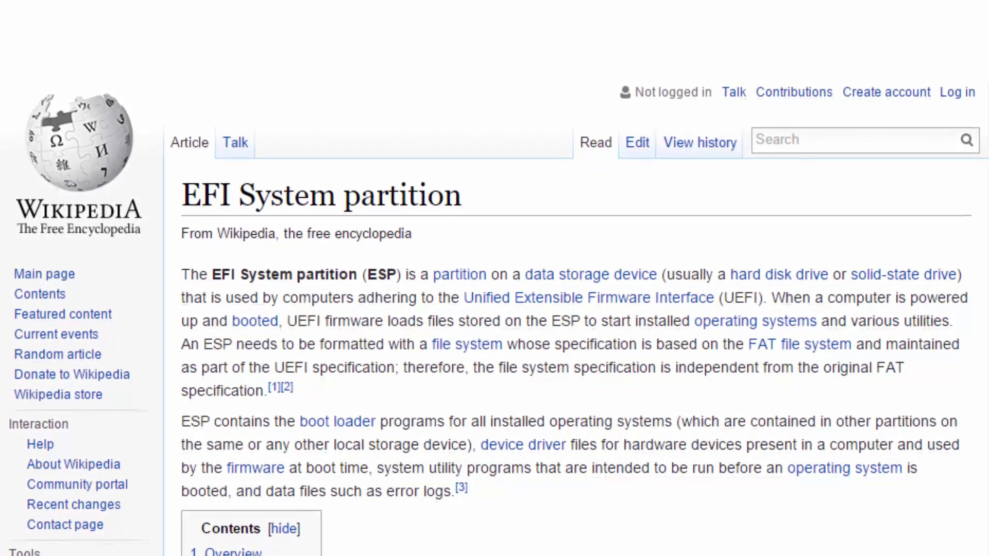
{"action": "scroll", "scroll_direction": "down", "scroll_amount": 3}
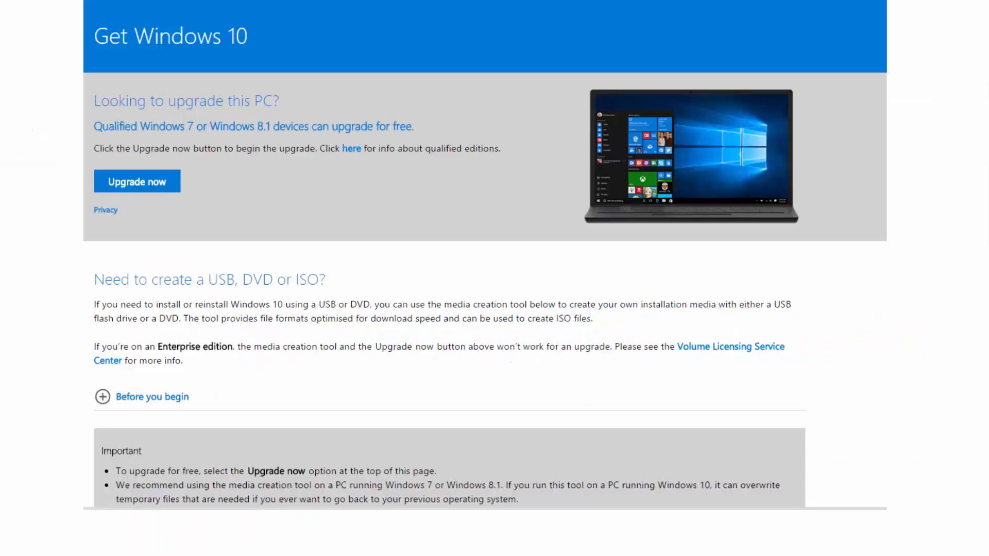
{"action": "scroll", "scroll_direction": "down", "scroll_amount": 3}
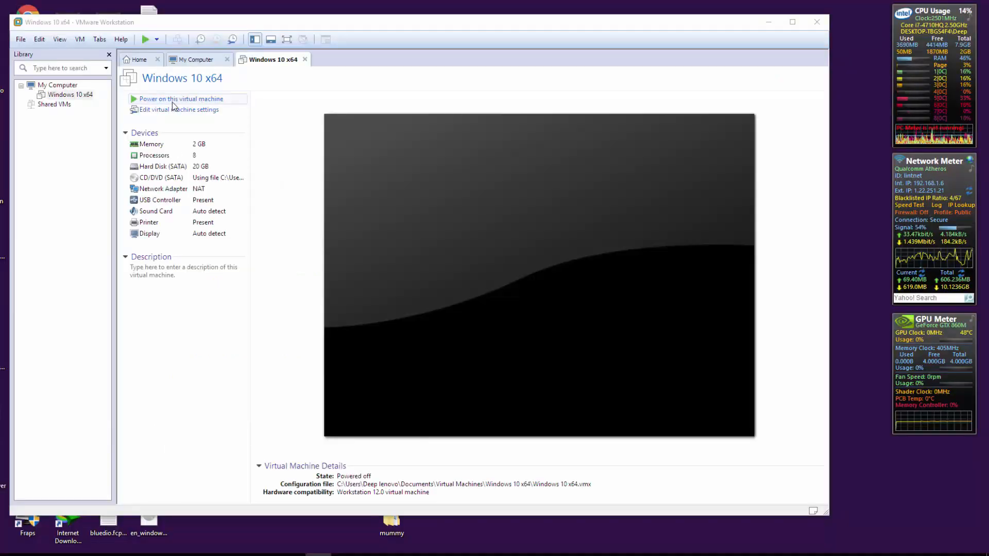
{"action": "left_click", "coordinate": [181, 98]}
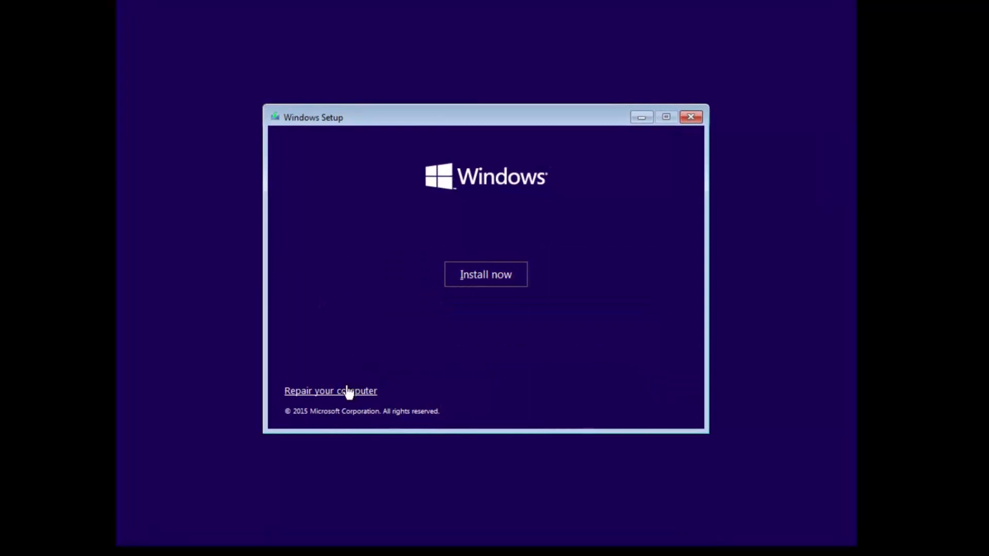
Start installing without a product key, choosing Windows 10 Pro and accepting the license terms
{"action": "left_click", "coordinate": [485, 275]}
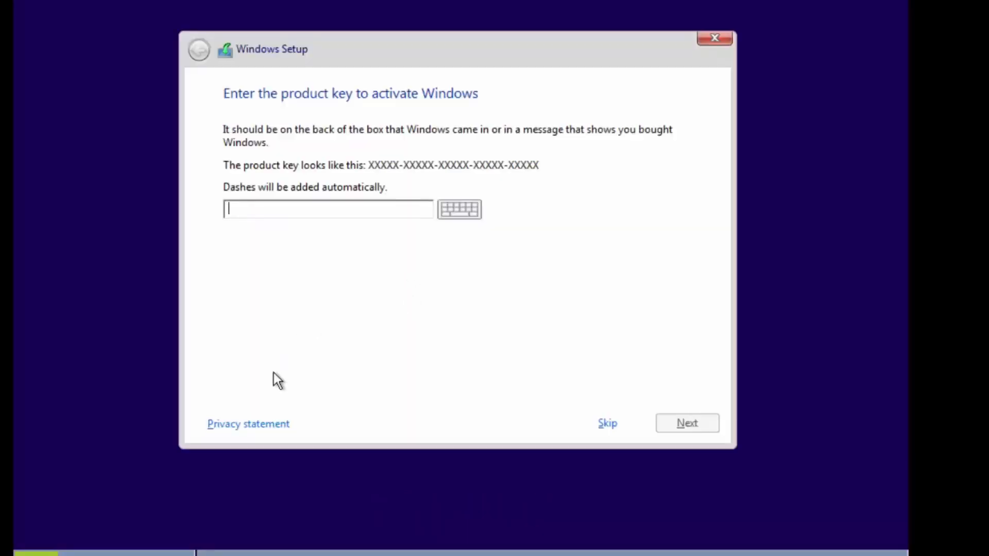
{"action": "left_click", "coordinate": [607, 424]}
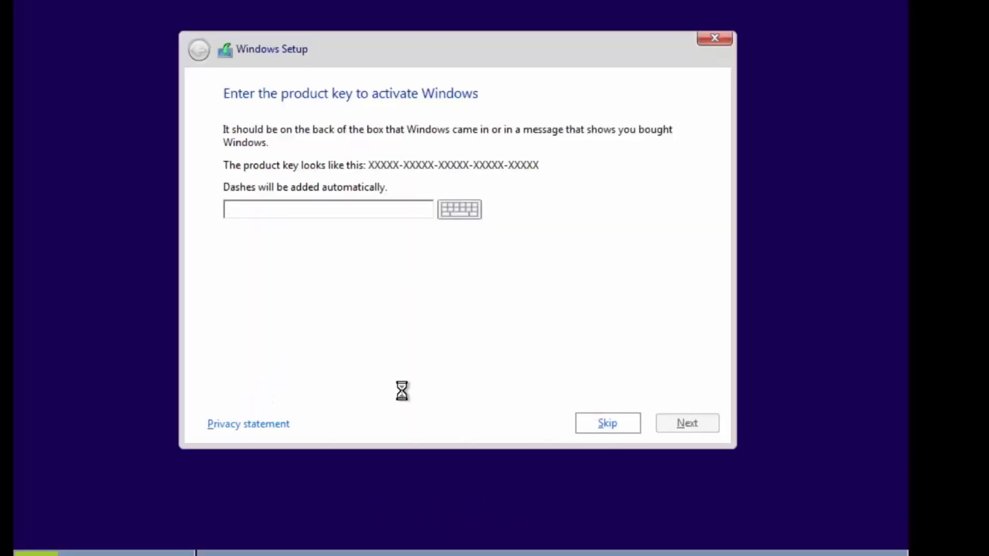
{"action": "left_click", "coordinate": [606, 422]}
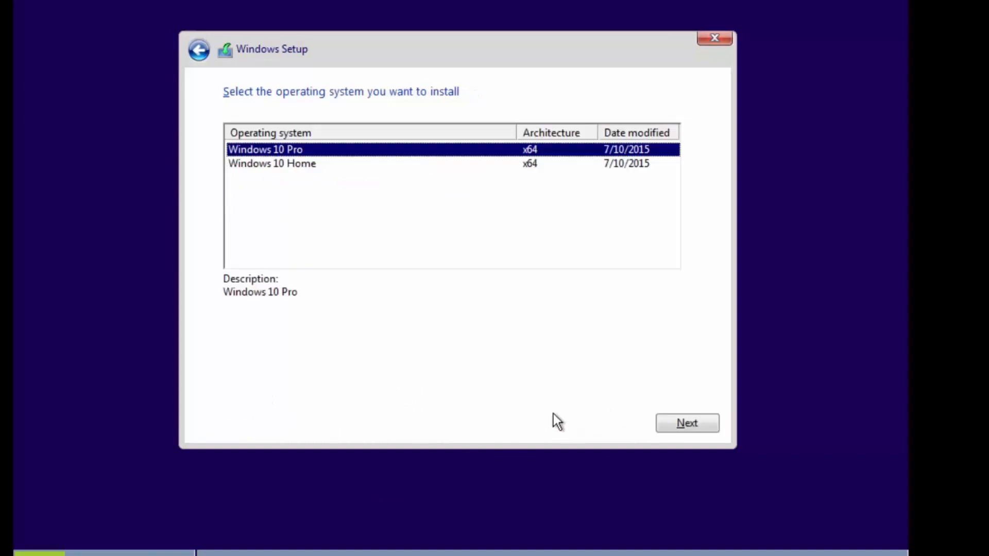
{"action": "left_click", "coordinate": [686, 423]}
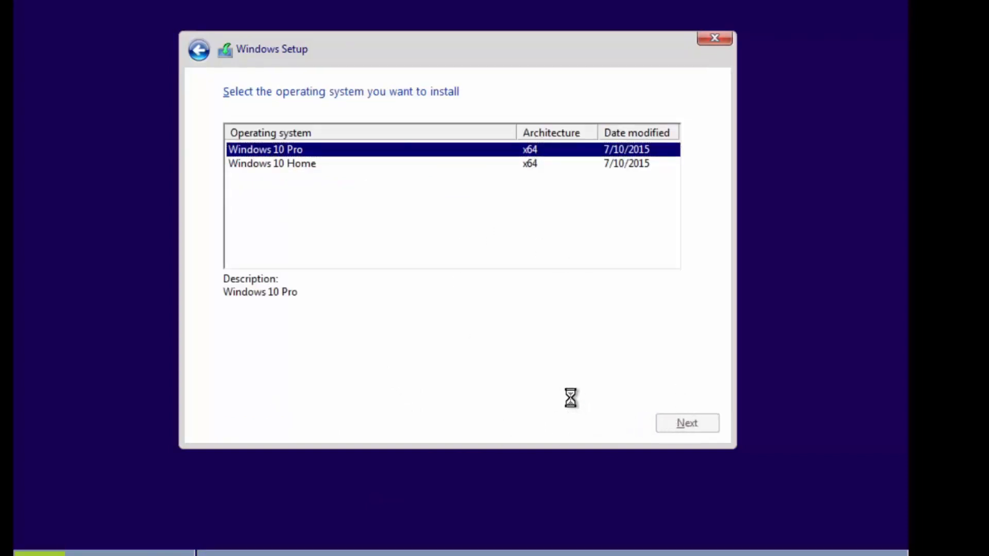
{"action": "mouse_move", "coordinate": [555, 396]}
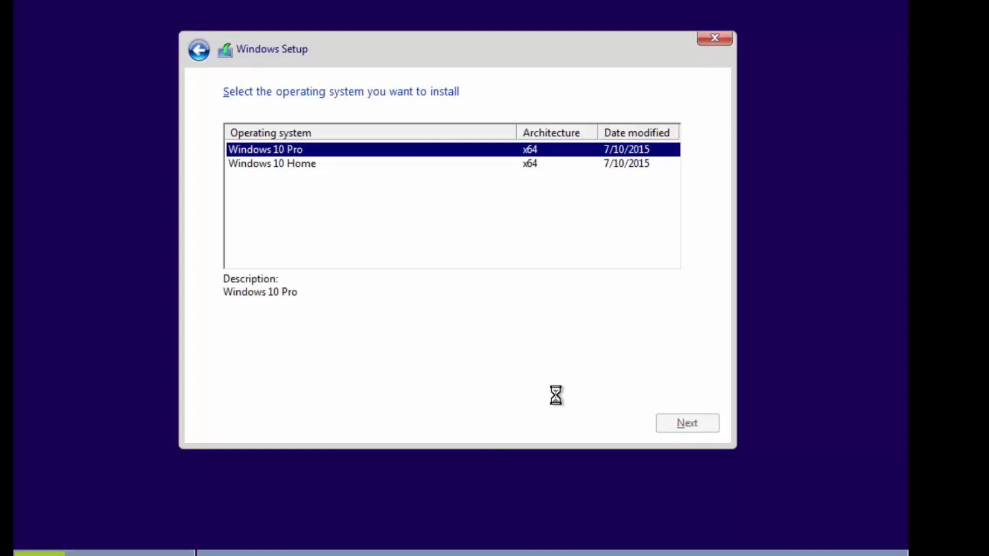
{"action": "left_click", "coordinate": [686, 422]}
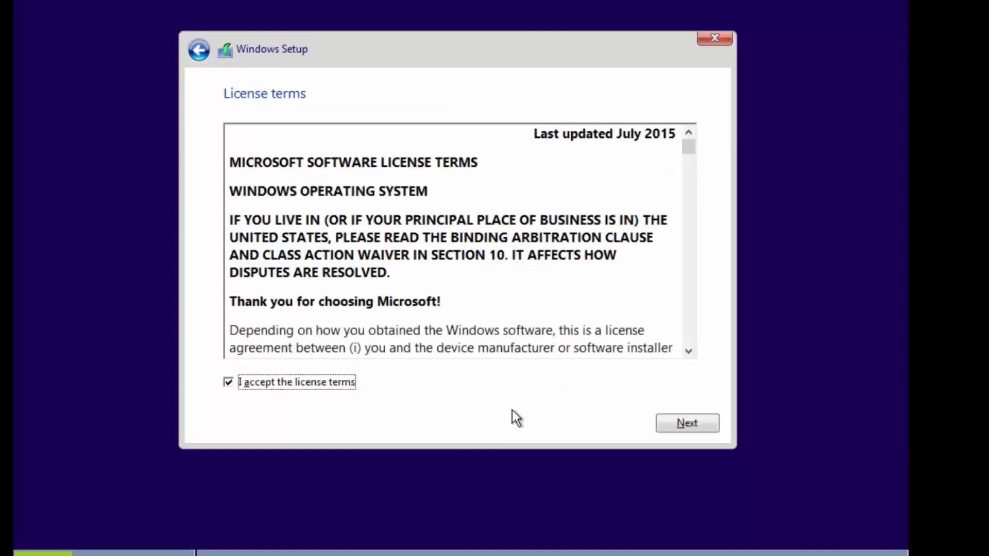
{"action": "left_click", "coordinate": [686, 422]}
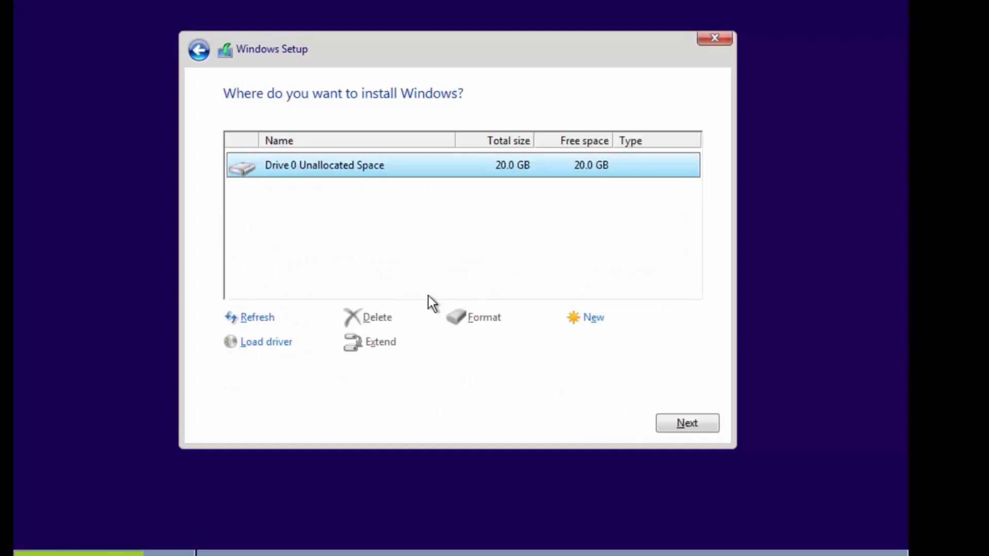
{"action": "mouse_move", "coordinate": [593, 317]}
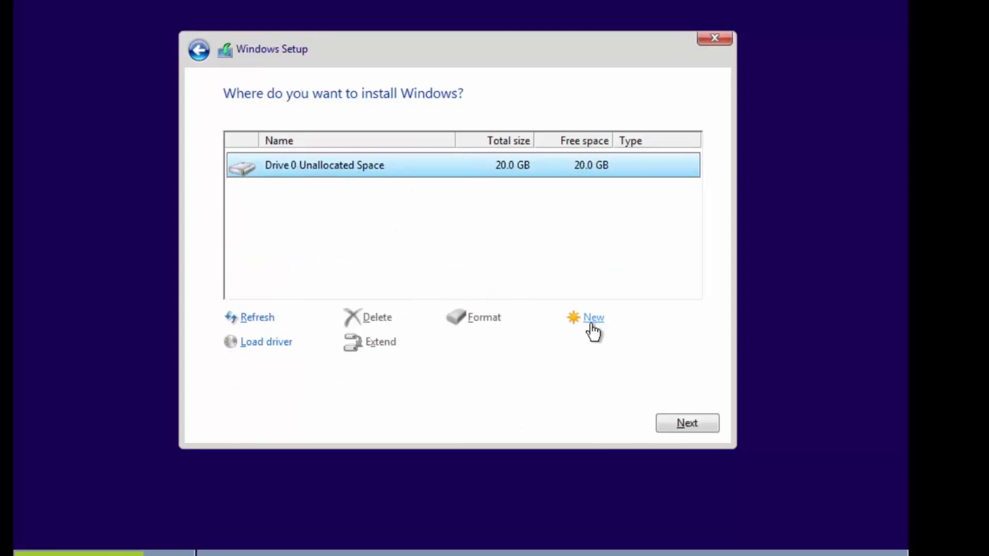
Auto-create partitions on the 20 GB drive, inspect the 99 MB System partition, then quit Setup
{"action": "left_click", "coordinate": [593, 317]}
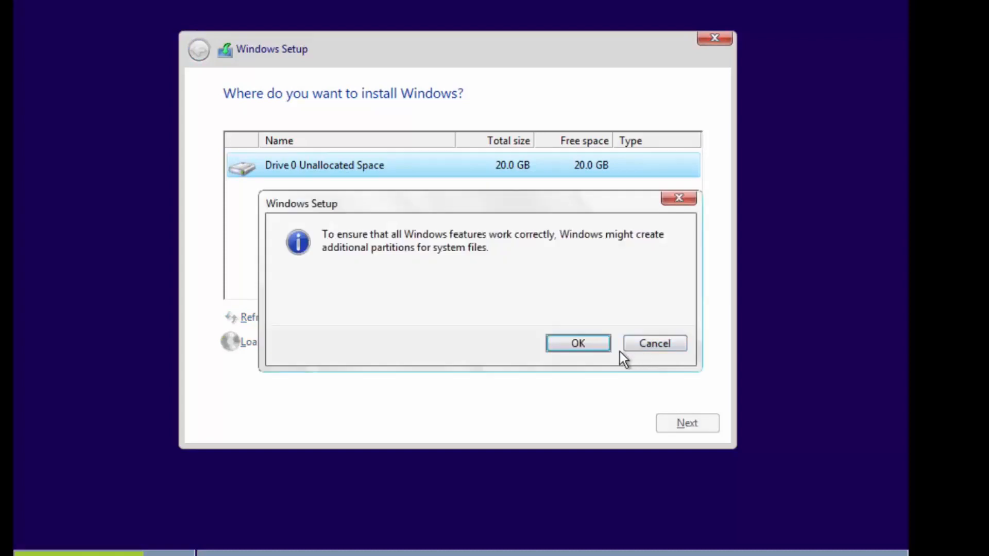
{"action": "left_click", "coordinate": [577, 343]}
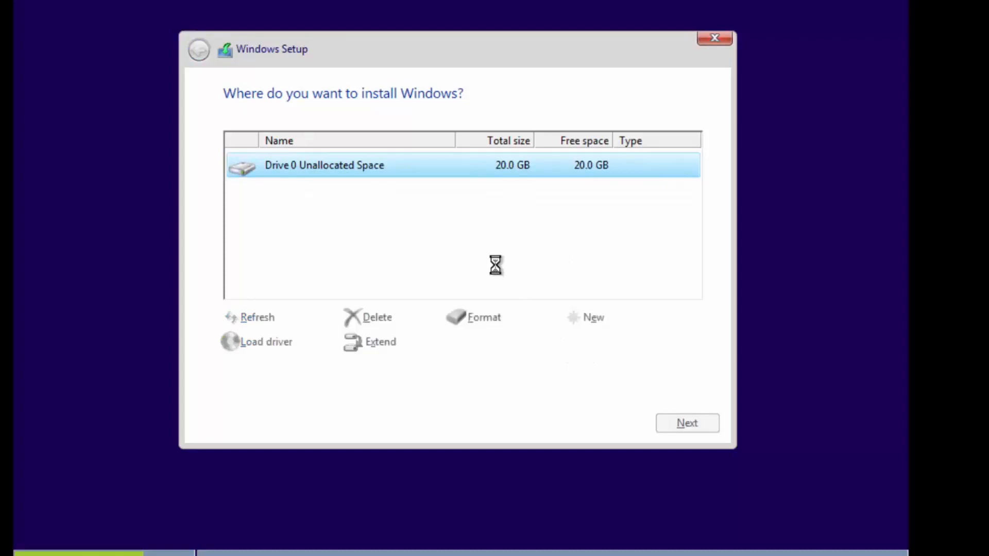
{"action": "left_click", "coordinate": [592, 317]}
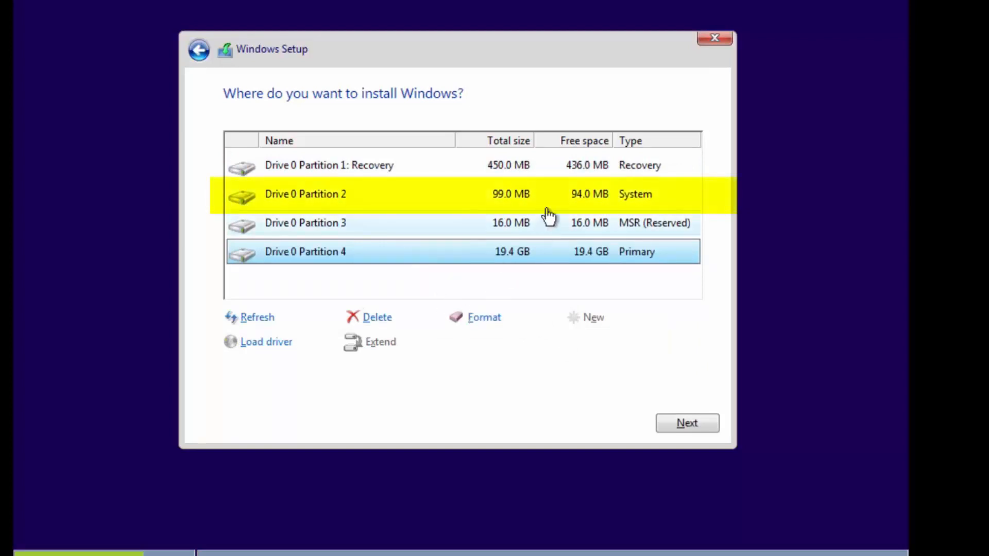
{"action": "left_click", "coordinate": [305, 194]}
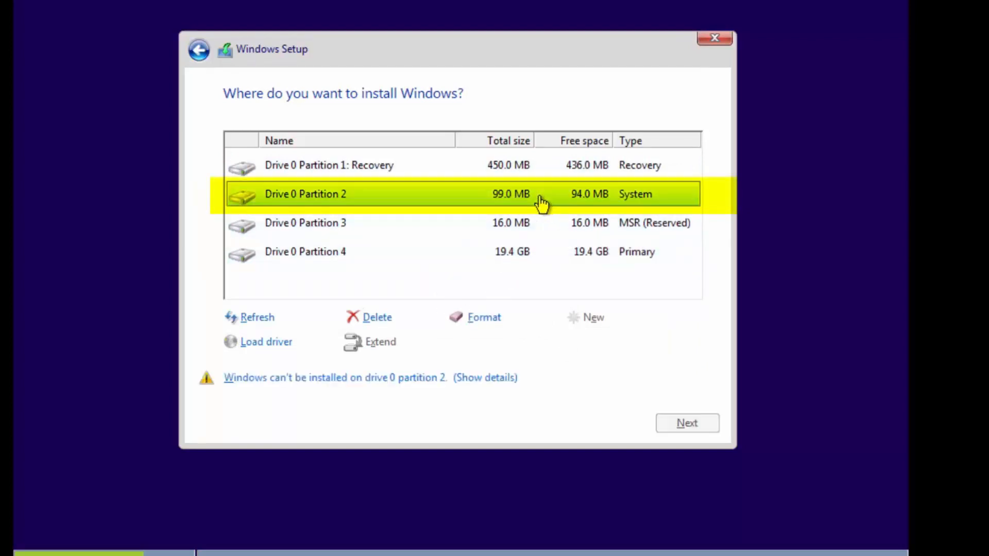
{"action": "mouse_move", "coordinate": [554, 222]}
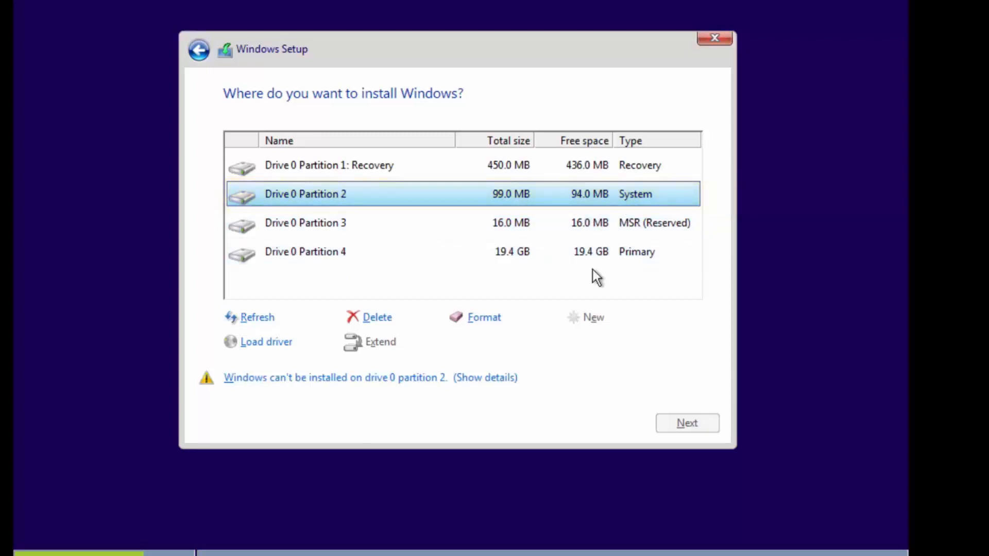
{"action": "mouse_move", "coordinate": [525, 319]}
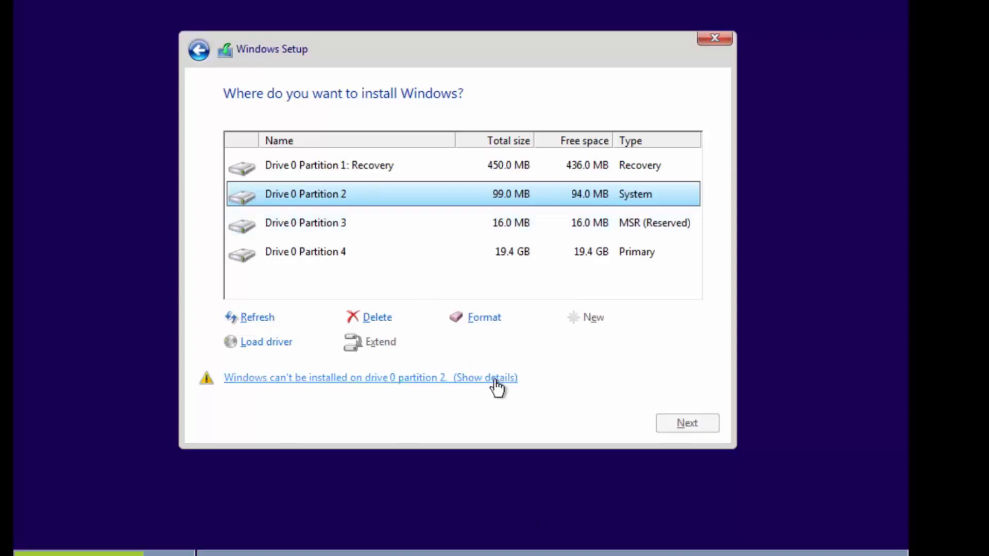
{"action": "left_click", "coordinate": [714, 37]}
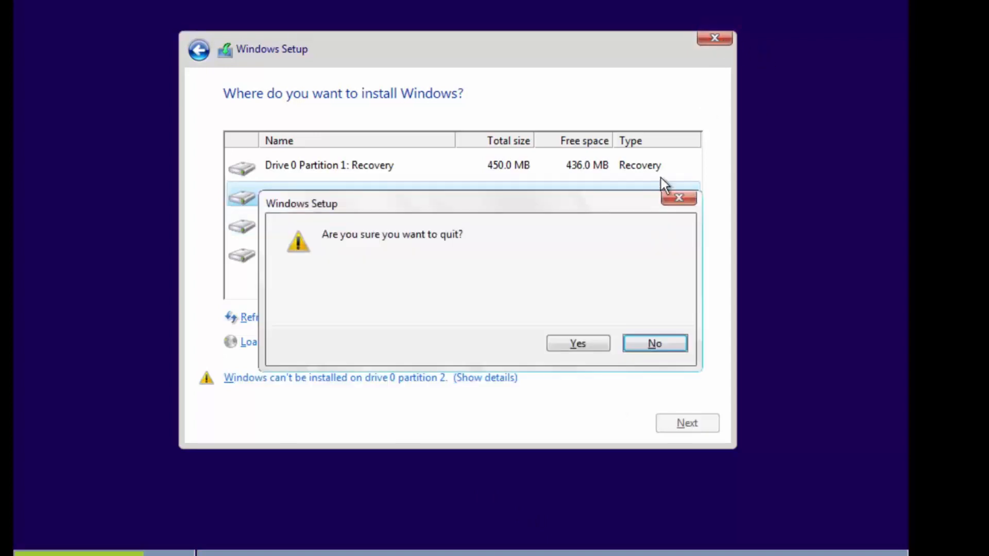
{"action": "left_click", "coordinate": [577, 342]}
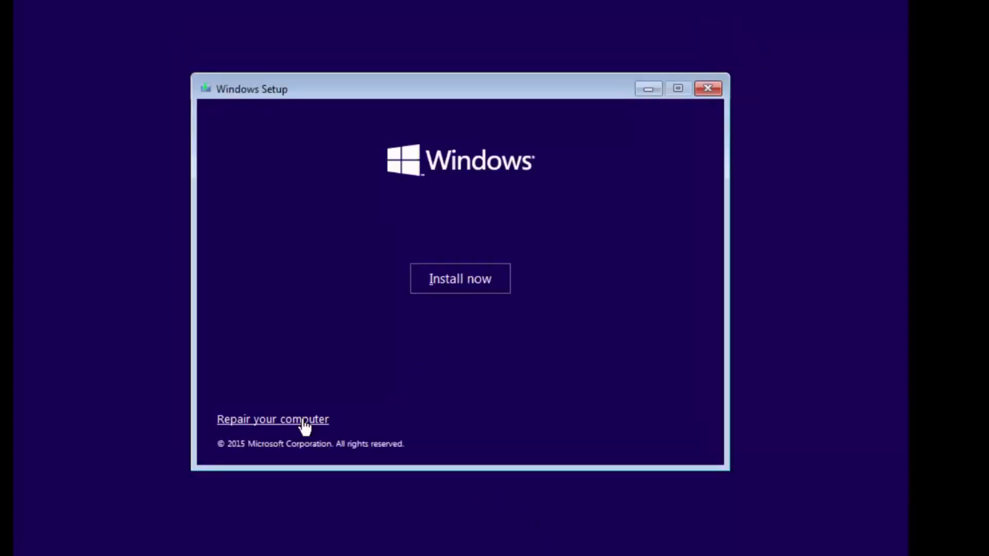
Go through Repair your computer, Troubleshoot and Advanced options to Command Prompt
{"action": "left_click", "coordinate": [272, 419]}
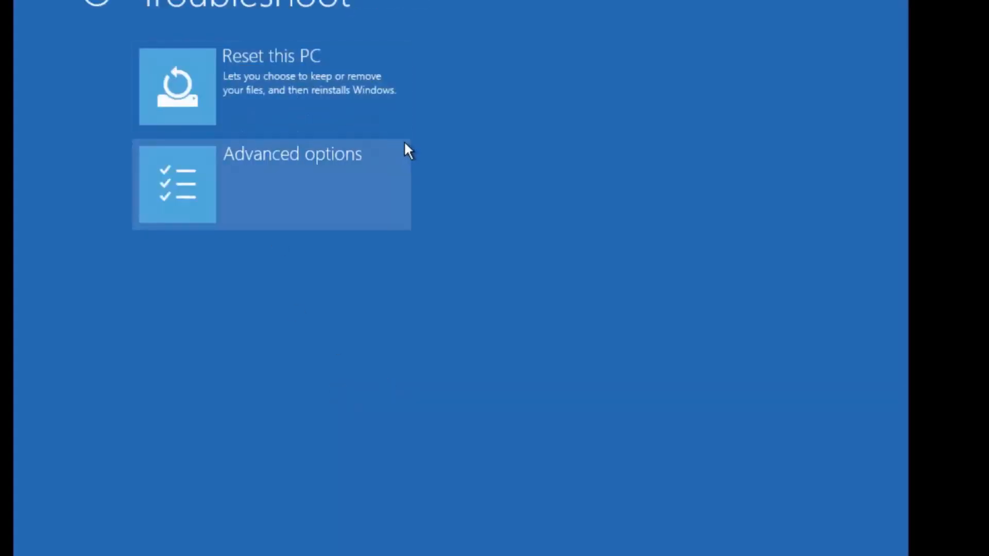
{"action": "left_click", "coordinate": [272, 185]}
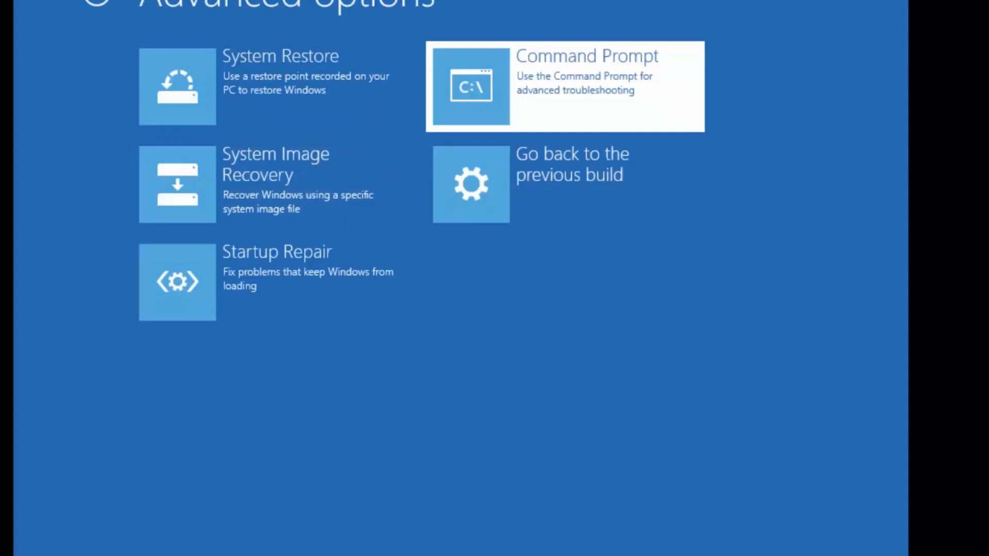
{"action": "left_click", "coordinate": [563, 87]}
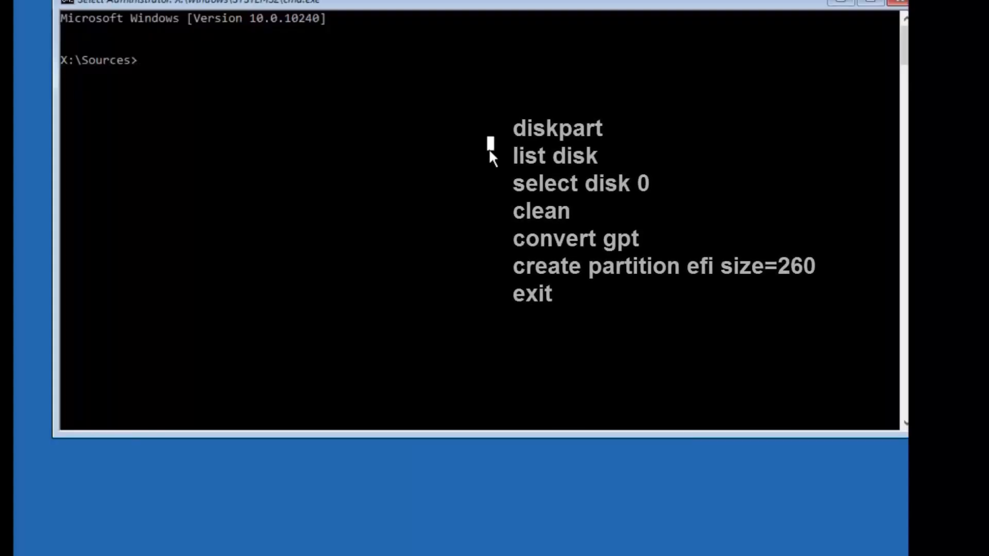
Run diskpart to select disk 0, clean it and convert it to GPT
{"action": "type", "text": "diskpart"}
{"action": "type", "text": "list disk"}
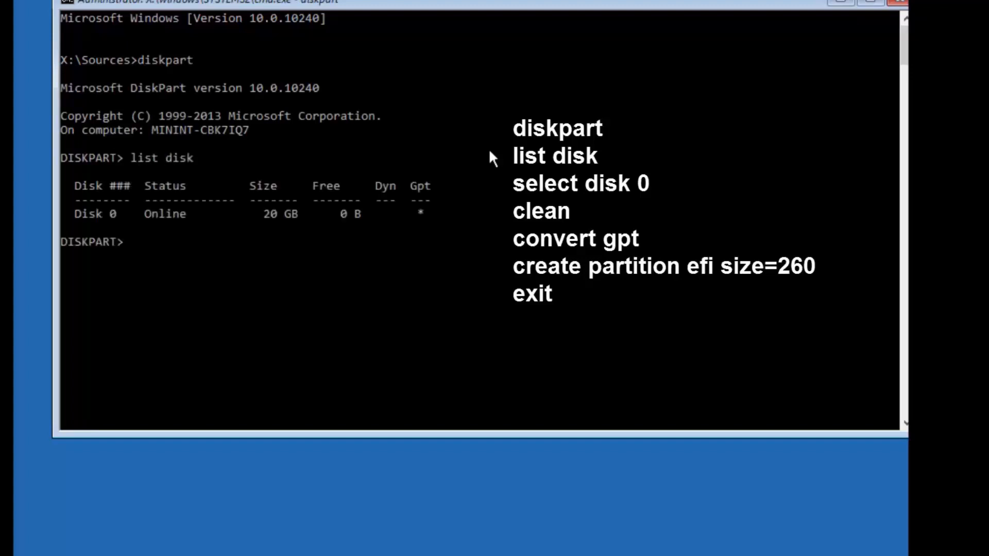
{"action": "type", "text": "select disk 0"}
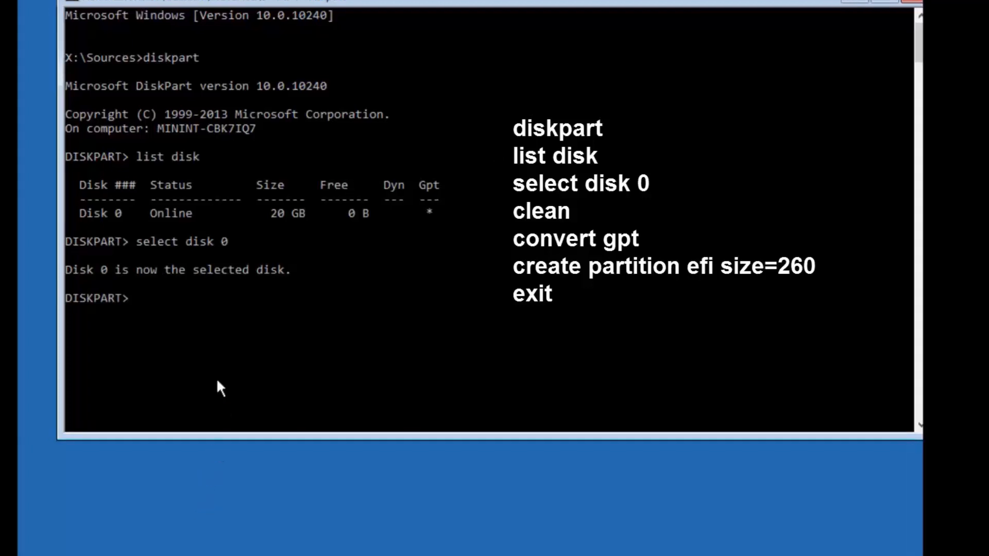
{"action": "mouse_move", "coordinate": [213, 385]}
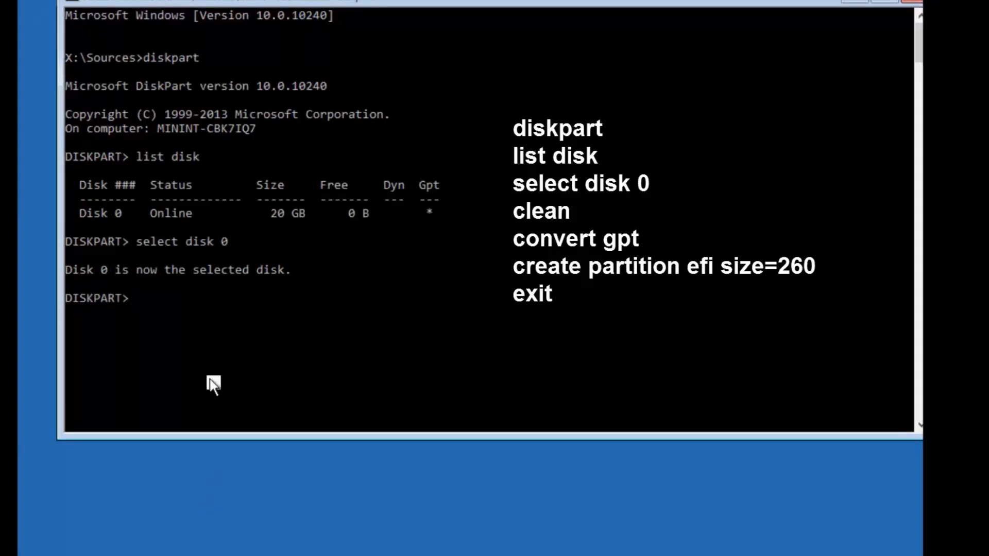
{"action": "type", "text": "clean"}
{"action": "type", "text": "convert gpt"}
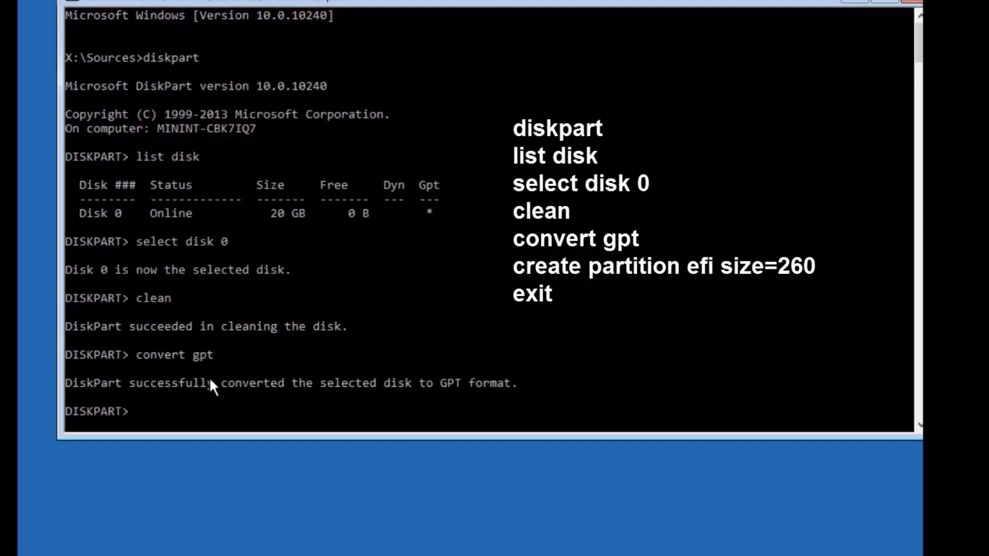
{"action": "mouse_move", "coordinate": [22, 510]}
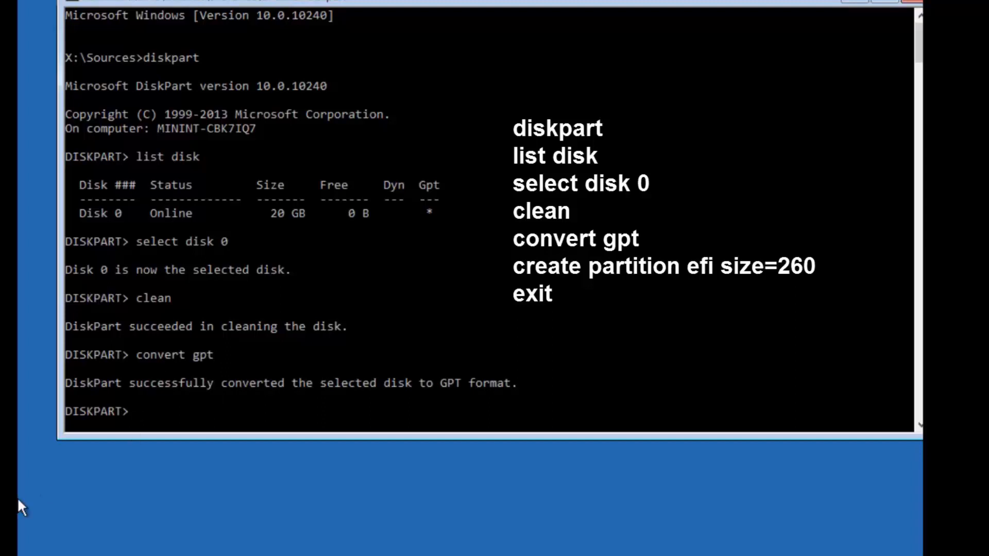
Create a 260 MB EFI partition with 'create partition efi size=260', then exit diskpart
{"action": "type", "text": "create par"}
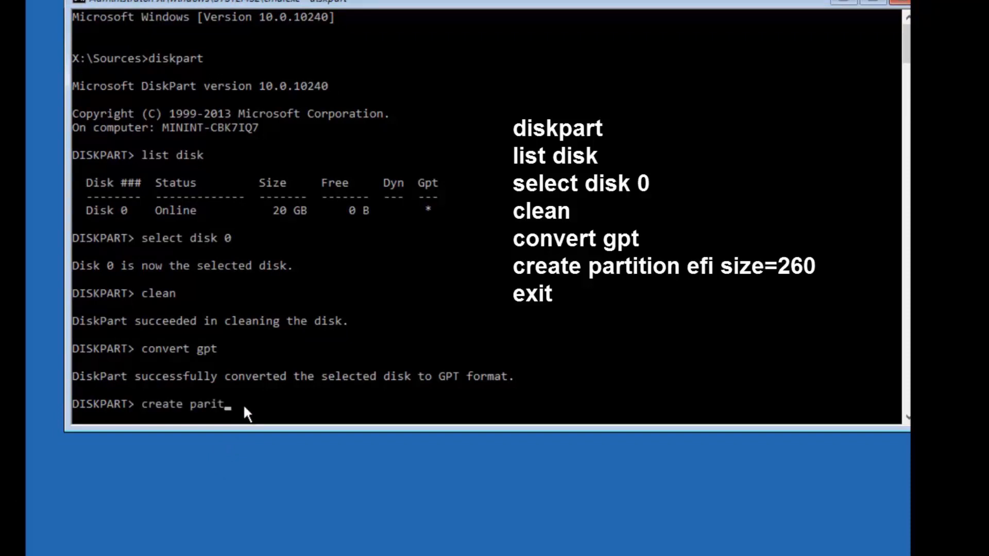
{"action": "type", "text": "ition e"}
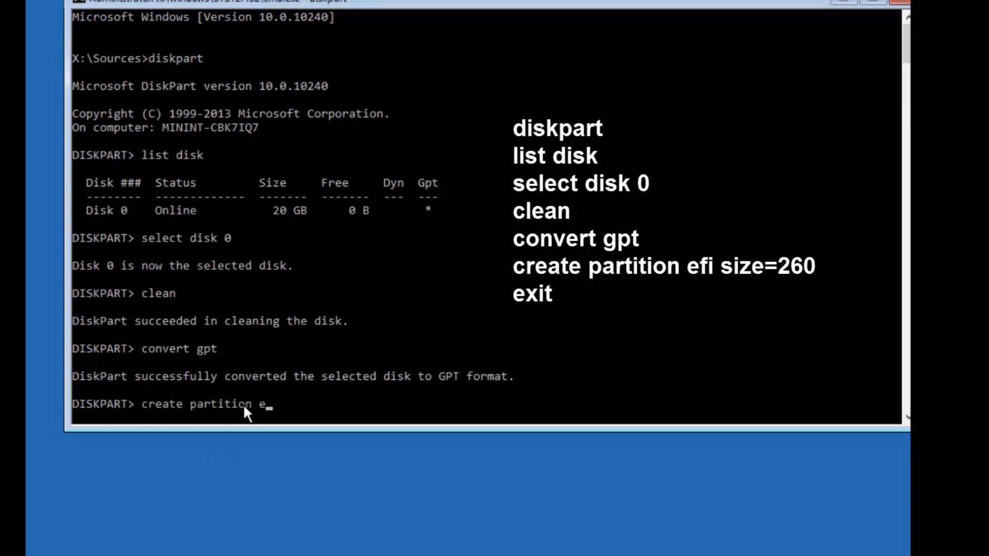
{"action": "type", "text": "fi size="}
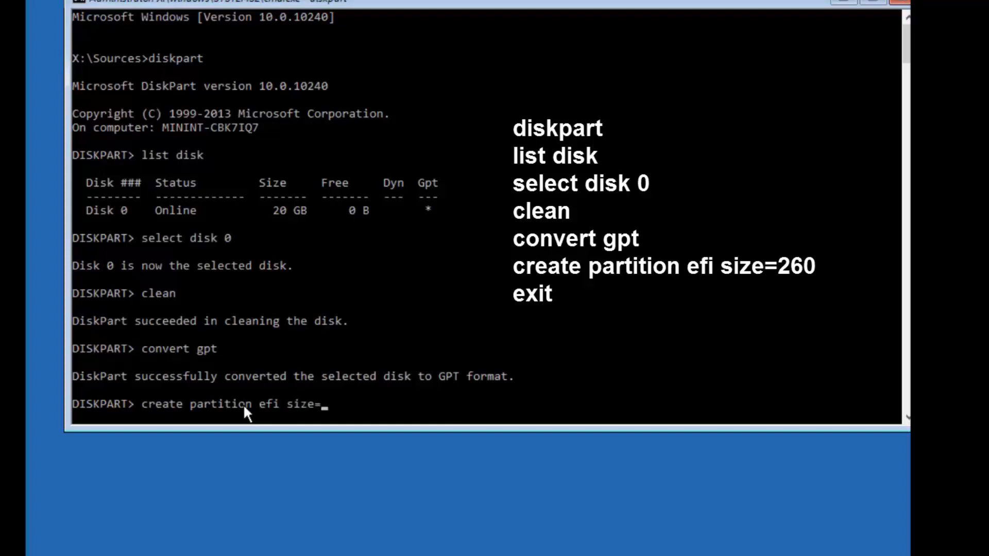
{"action": "type", "text": "260"}
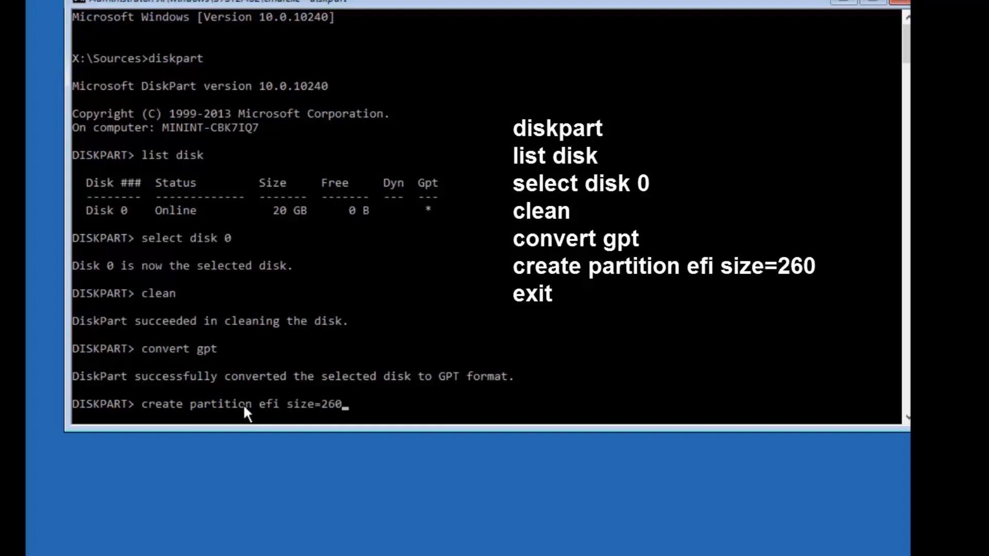
{"action": "key", "text": "enter"}
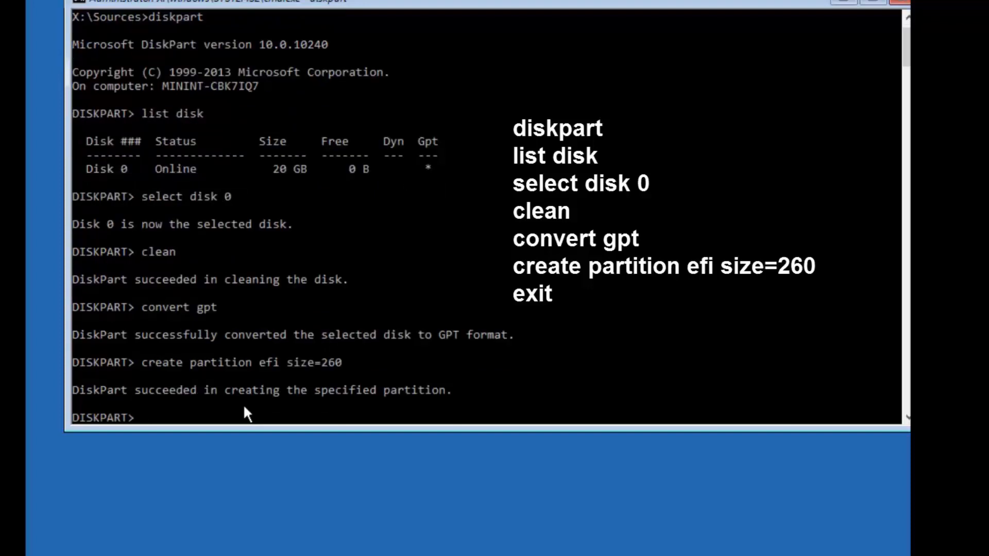
{"action": "type", "text": "exit"}
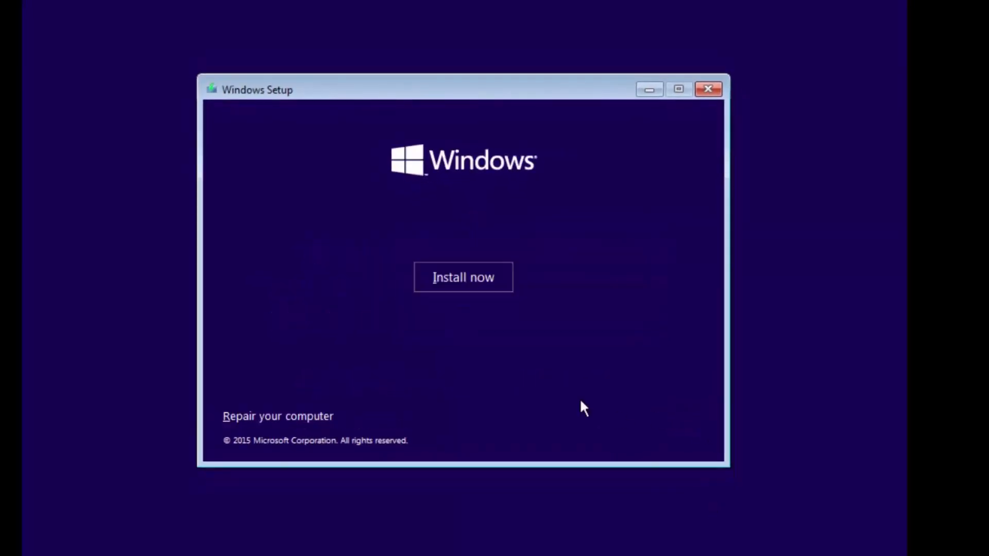
Install Windows 10 Pro without a product key and accept the license terms
{"action": "left_click", "coordinate": [463, 277]}
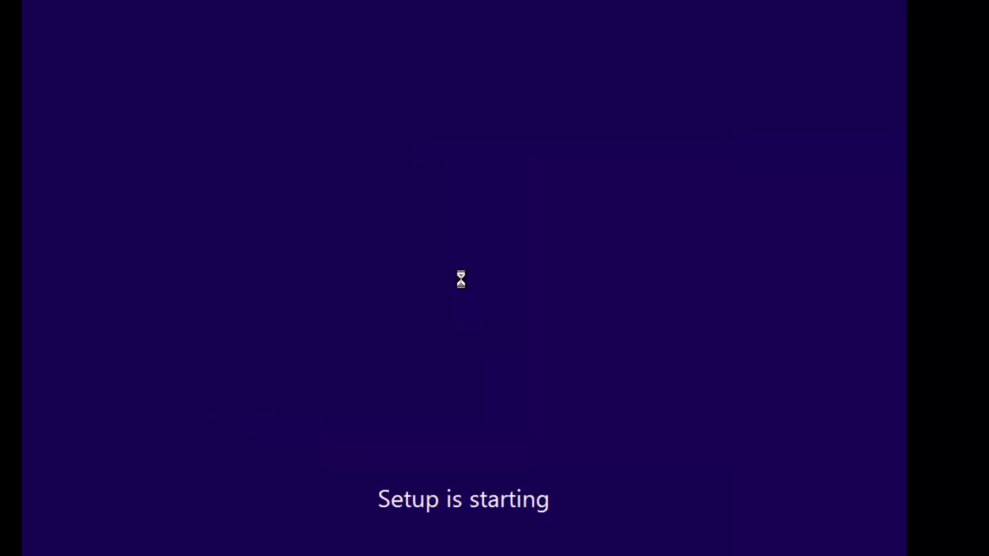
{"action": "mouse_move", "coordinate": [450, 298]}
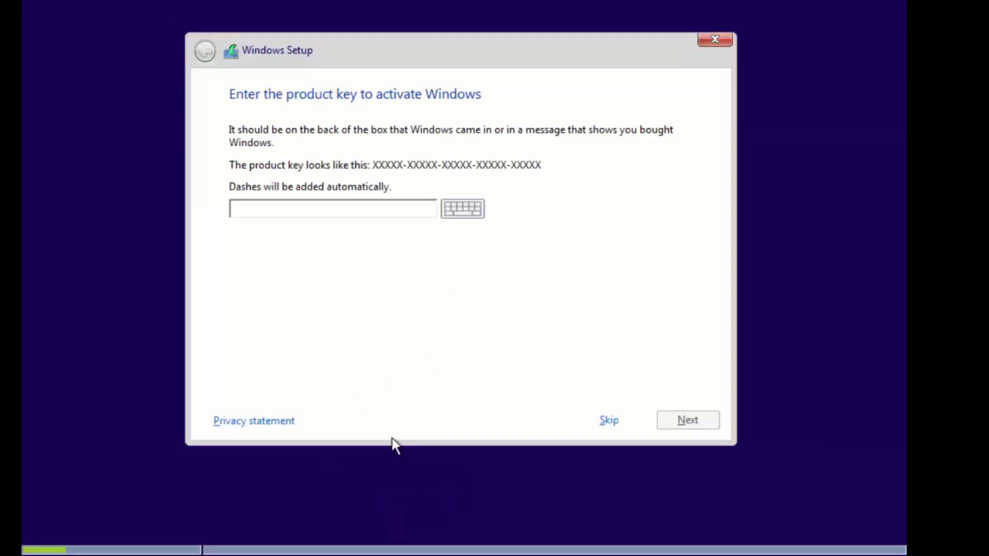
{"action": "left_click", "coordinate": [608, 420]}
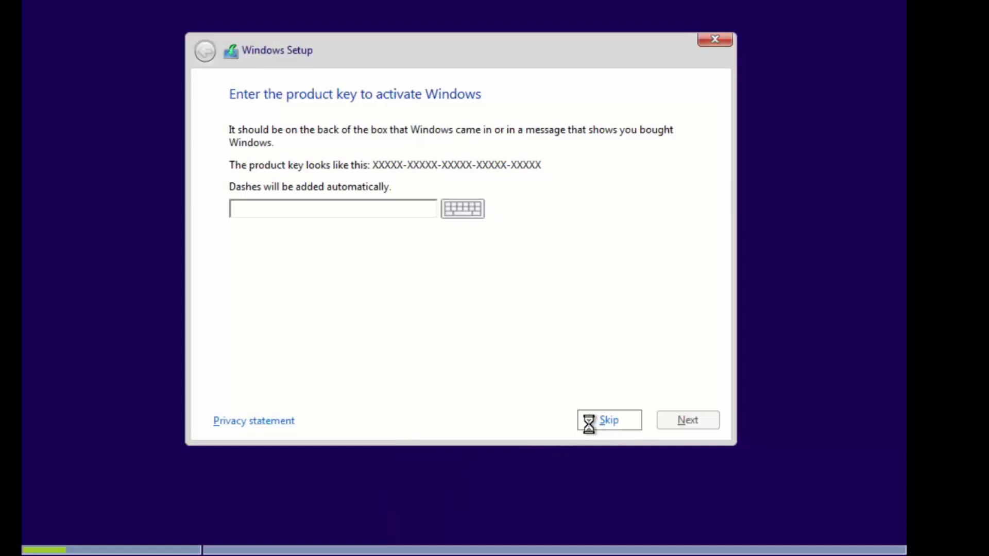
{"action": "left_click", "coordinate": [608, 421]}
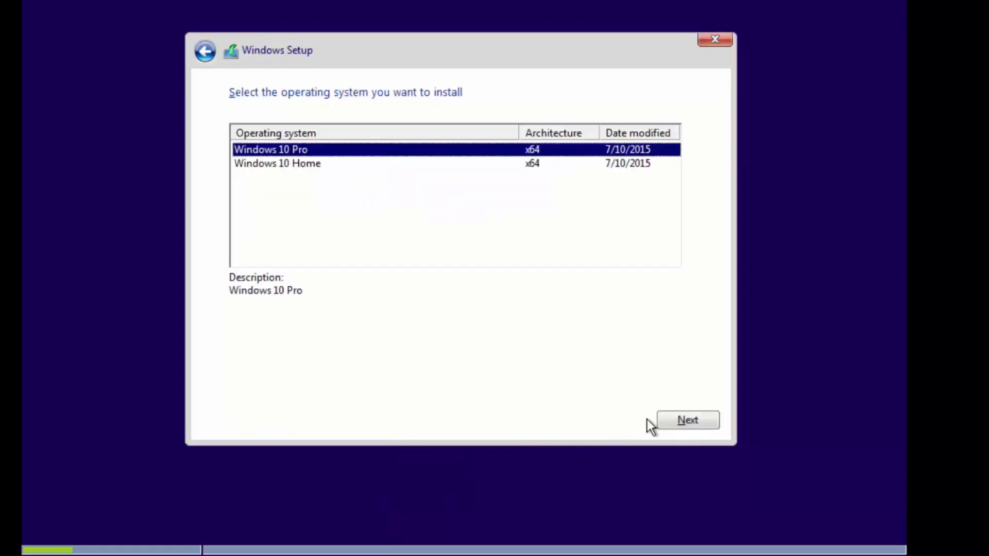
{"action": "left_click", "coordinate": [688, 420]}
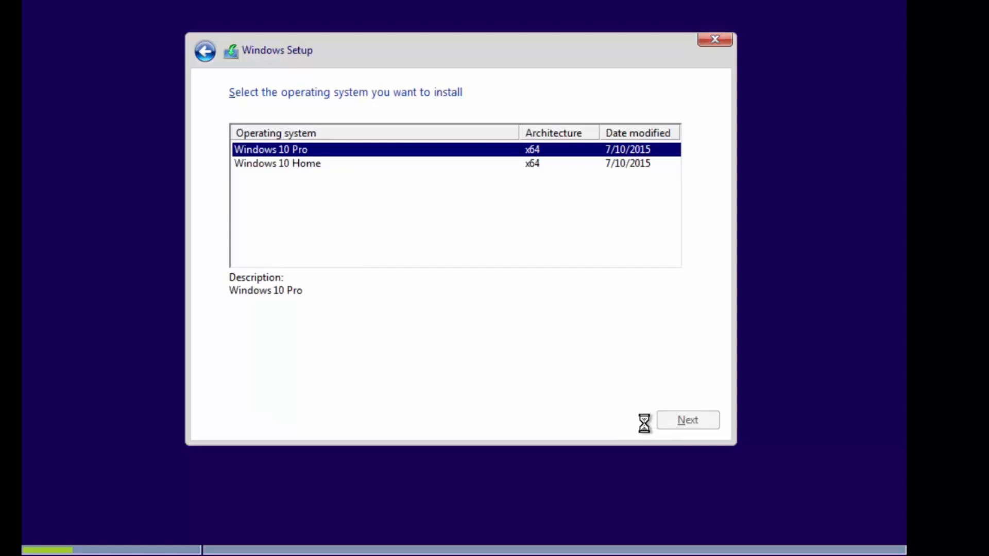
{"action": "left_click", "coordinate": [687, 420]}
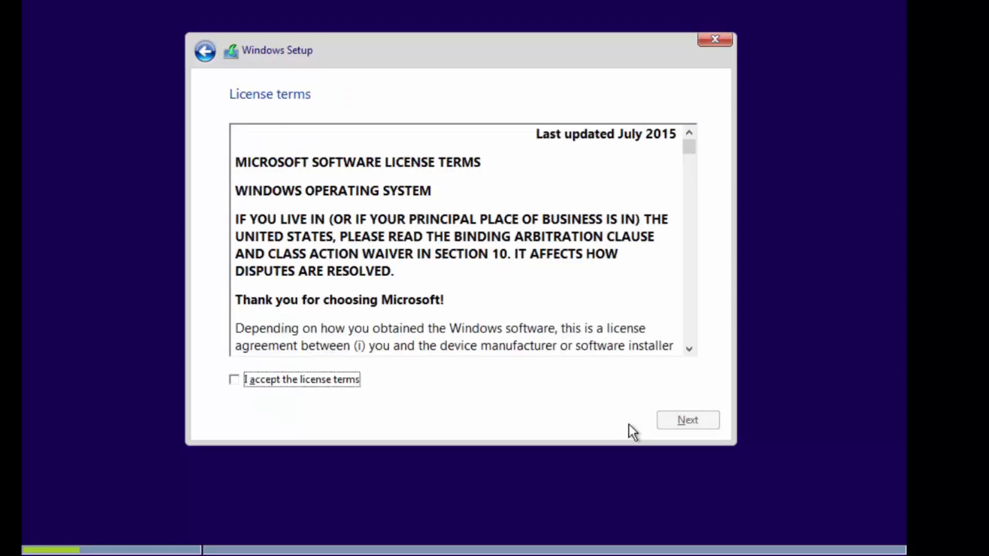
{"action": "left_click", "coordinate": [234, 378]}
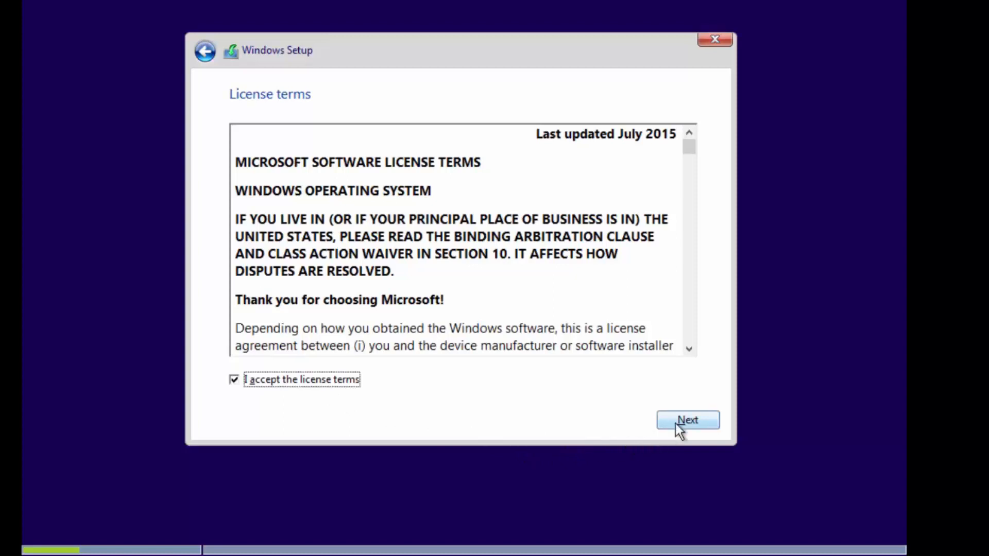
{"action": "left_click", "coordinate": [687, 420]}
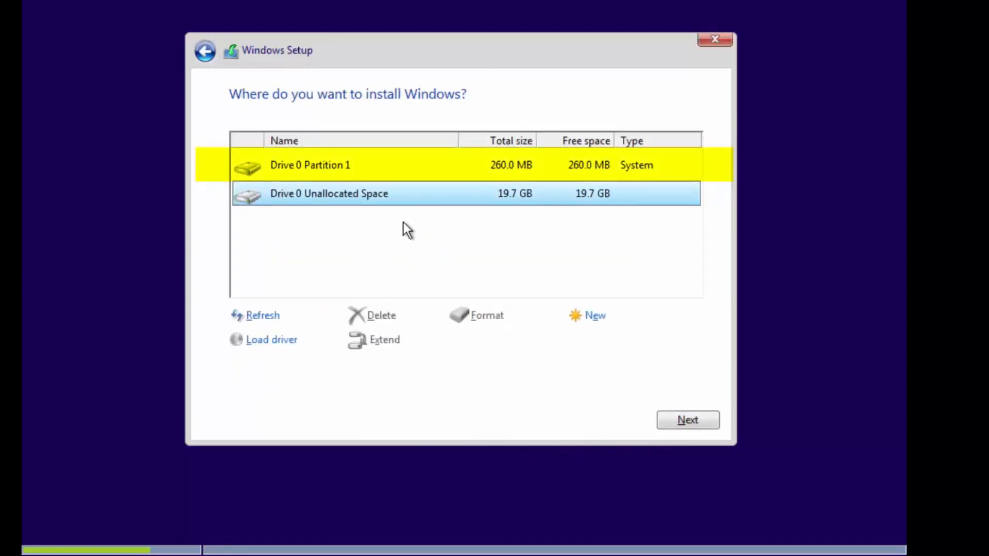
{"action": "mouse_move", "coordinate": [668, 373]}
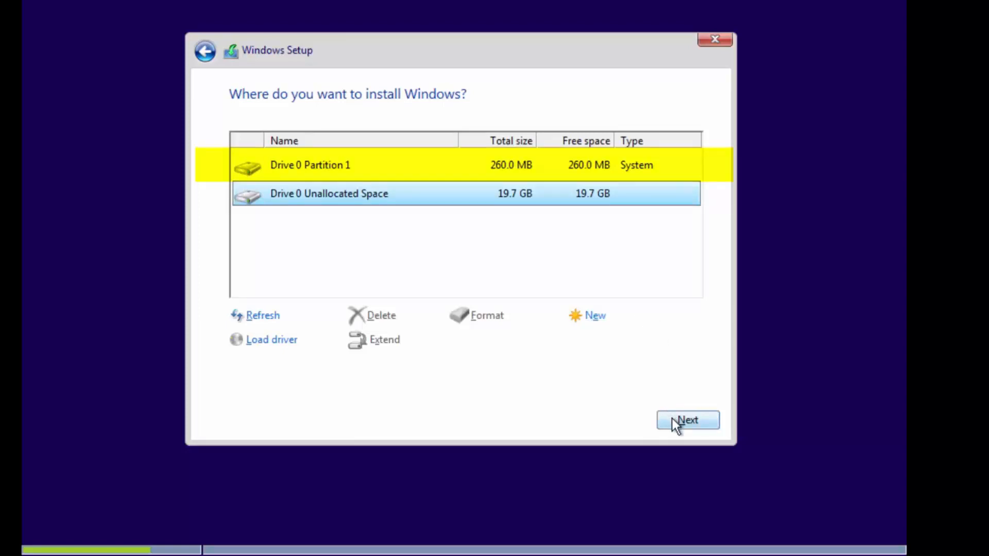
Install into Drive 0's unallocated space, then right-click Start on the new desktop
{"action": "left_click", "coordinate": [686, 420]}
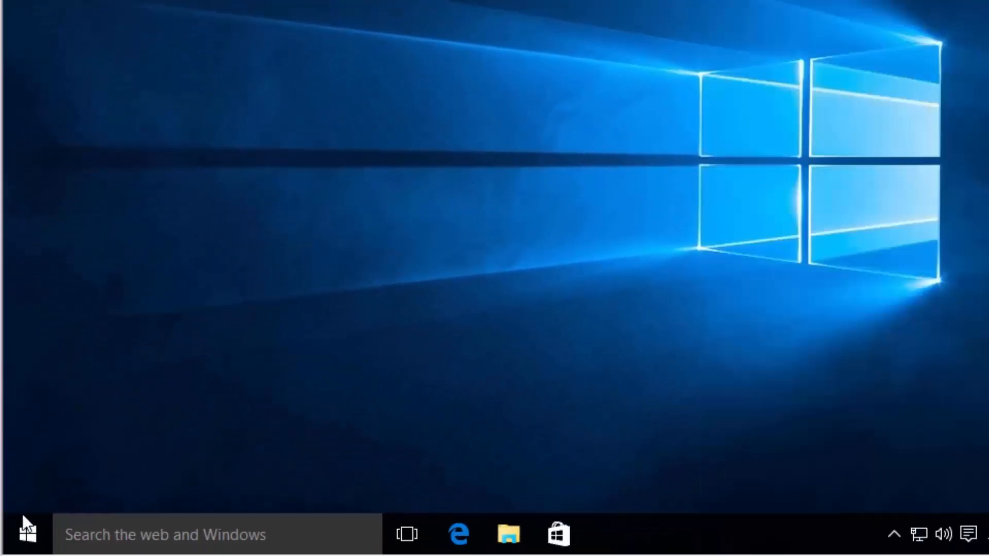
{"action": "right_click", "coordinate": [25, 534]}
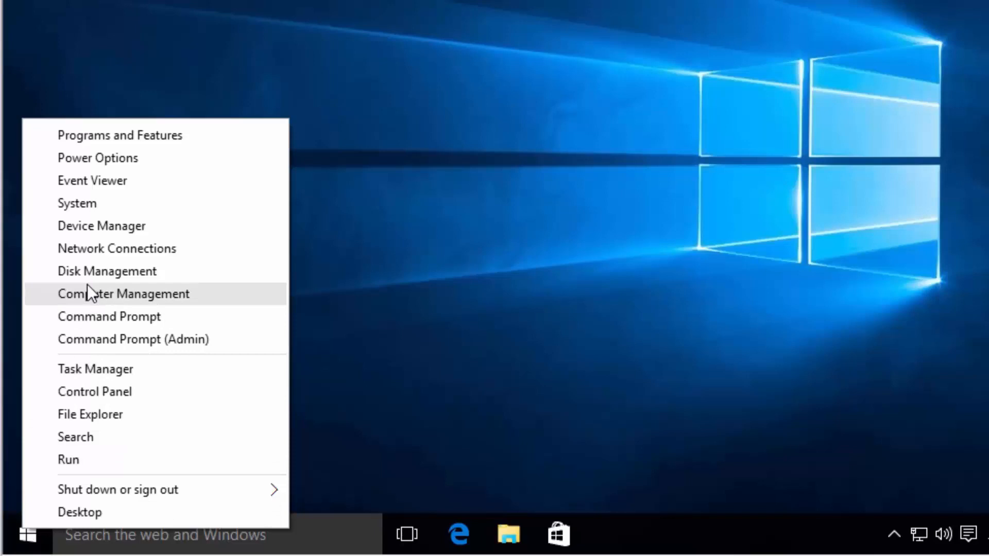